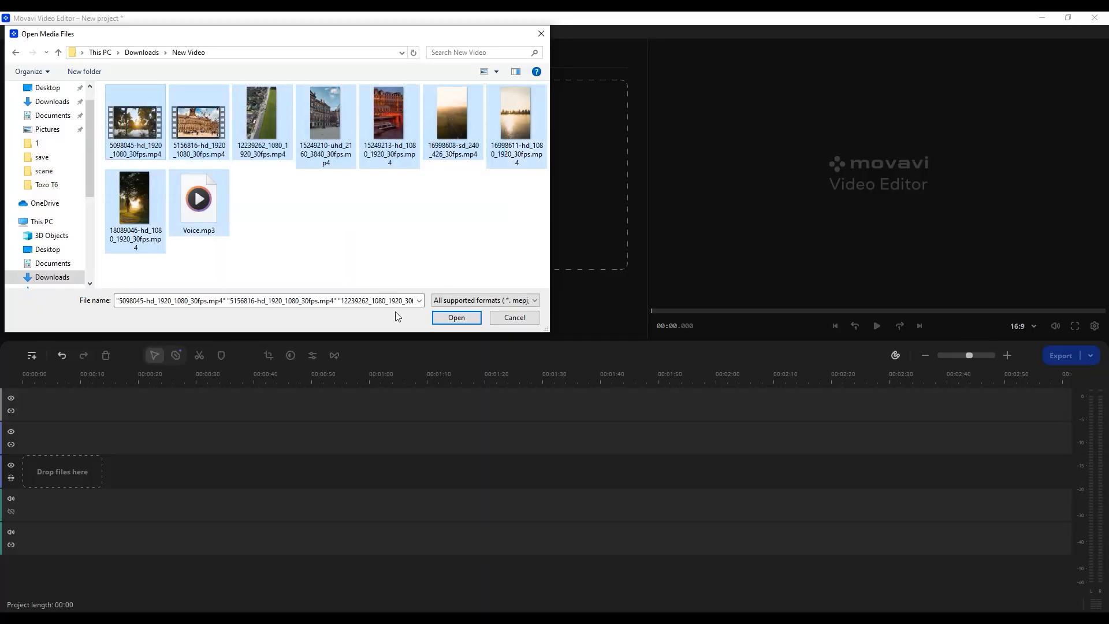
Step: Import the selected clips and Voice.mp3 onto the timeline, forming a 1:10 project
{"action": "left_click", "coordinate": [456, 317]}
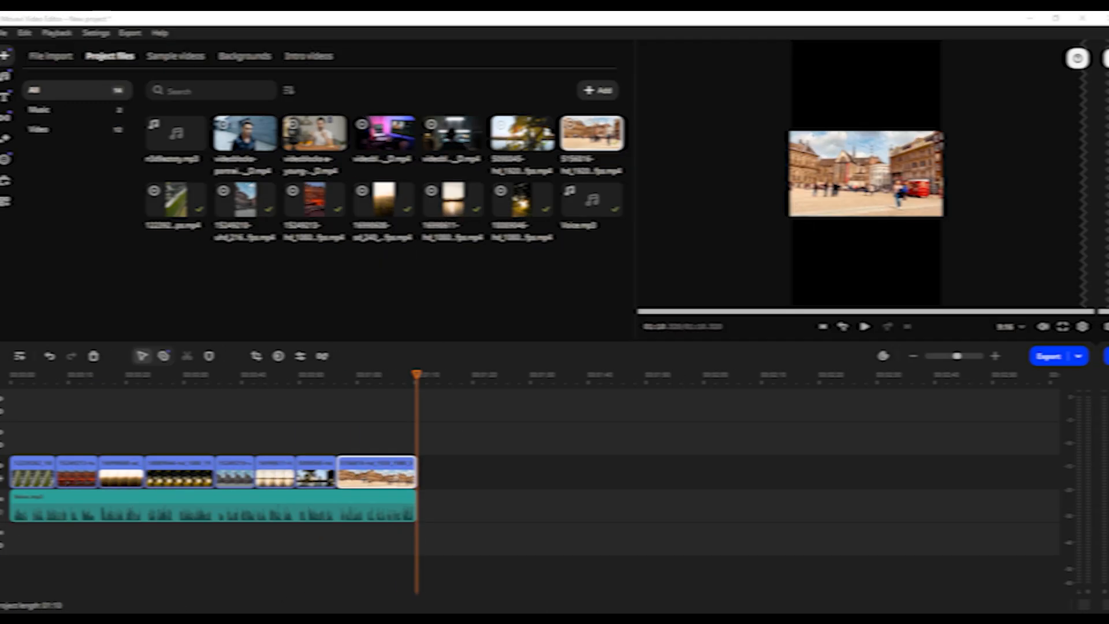
Step: Browse the free transitions collection, then switch to the Titles library
{"action": "left_click", "coordinate": [16, 116]}
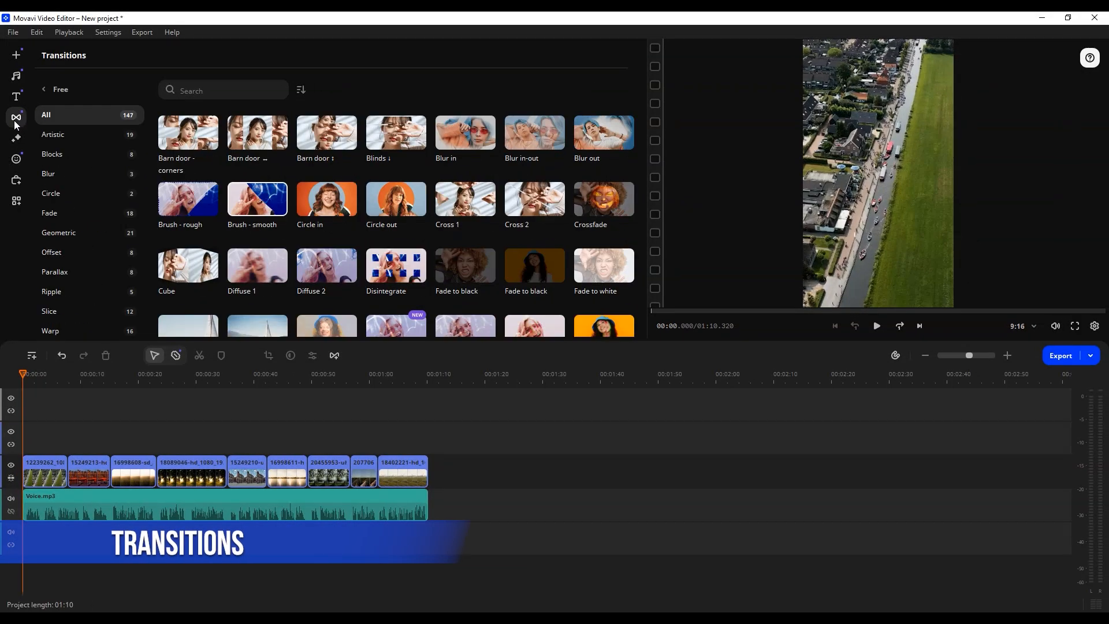
{"action": "scroll", "scroll_direction": "down", "scroll_amount": 3}
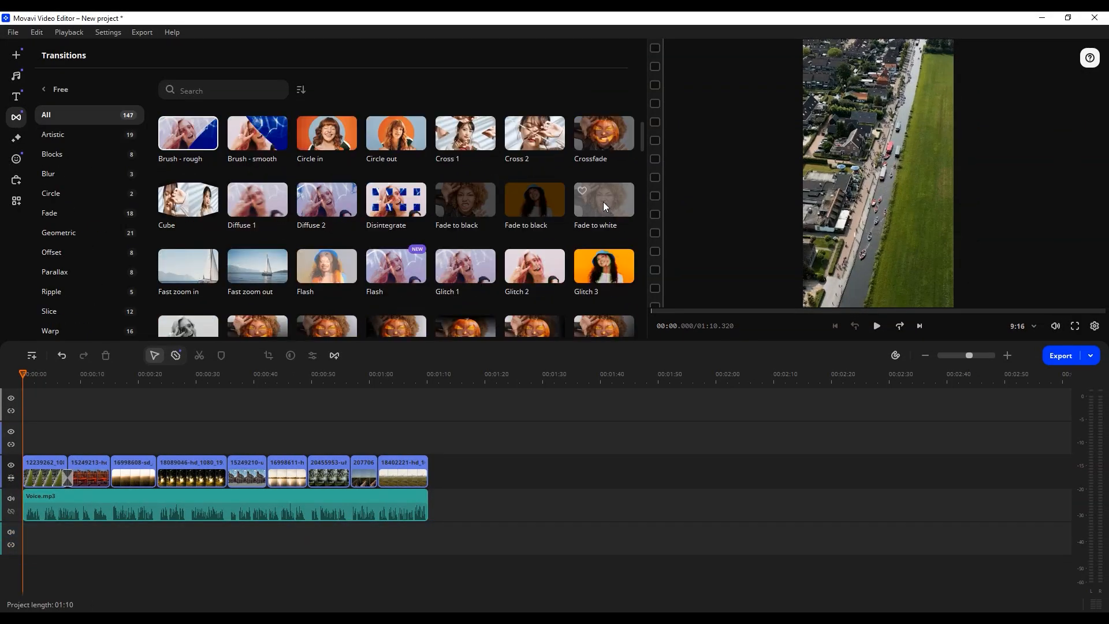
{"action": "scroll", "scroll_direction": "down", "scroll_amount": 3}
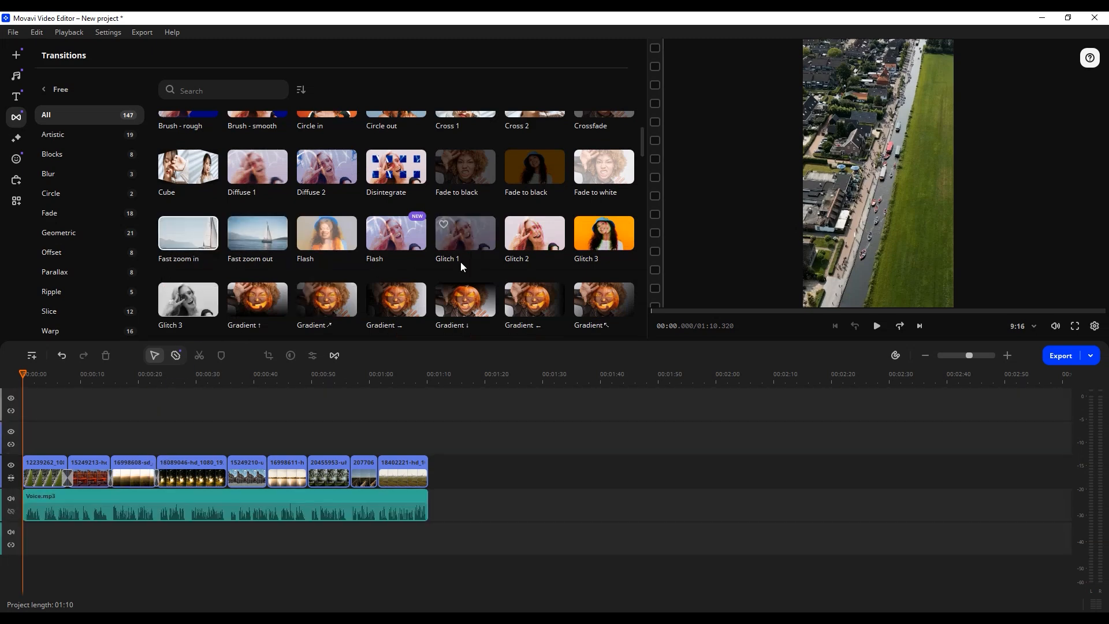
{"action": "scroll", "scroll_direction": "down", "scroll_amount": 3}
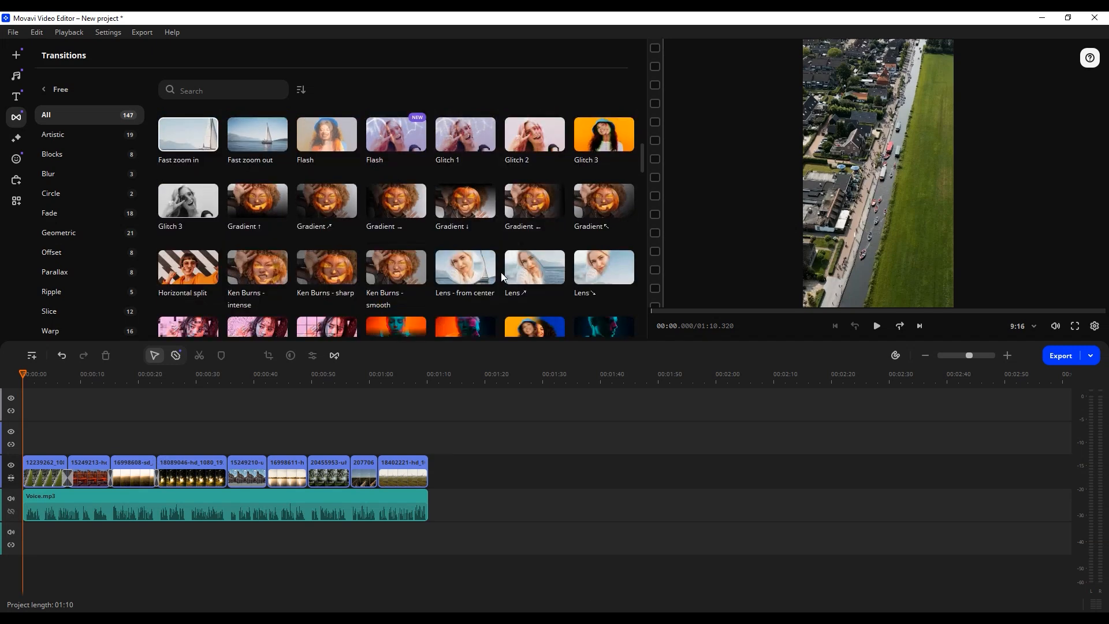
{"action": "scroll", "scroll_direction": "up", "scroll_amount": 3}
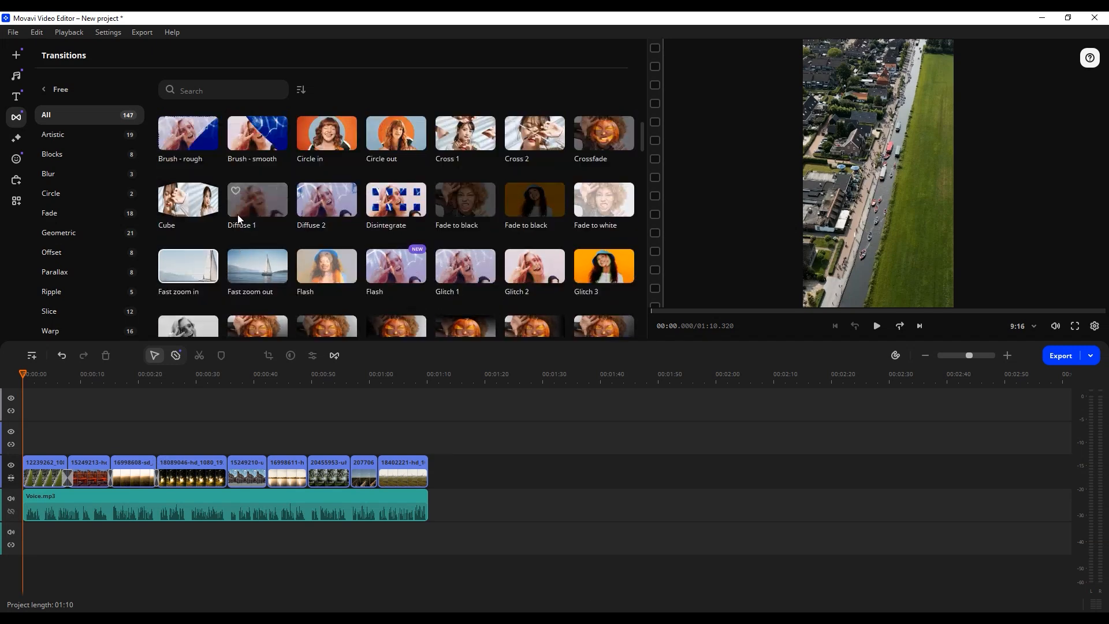
{"action": "scroll", "scroll_direction": "up", "scroll_amount": 3}
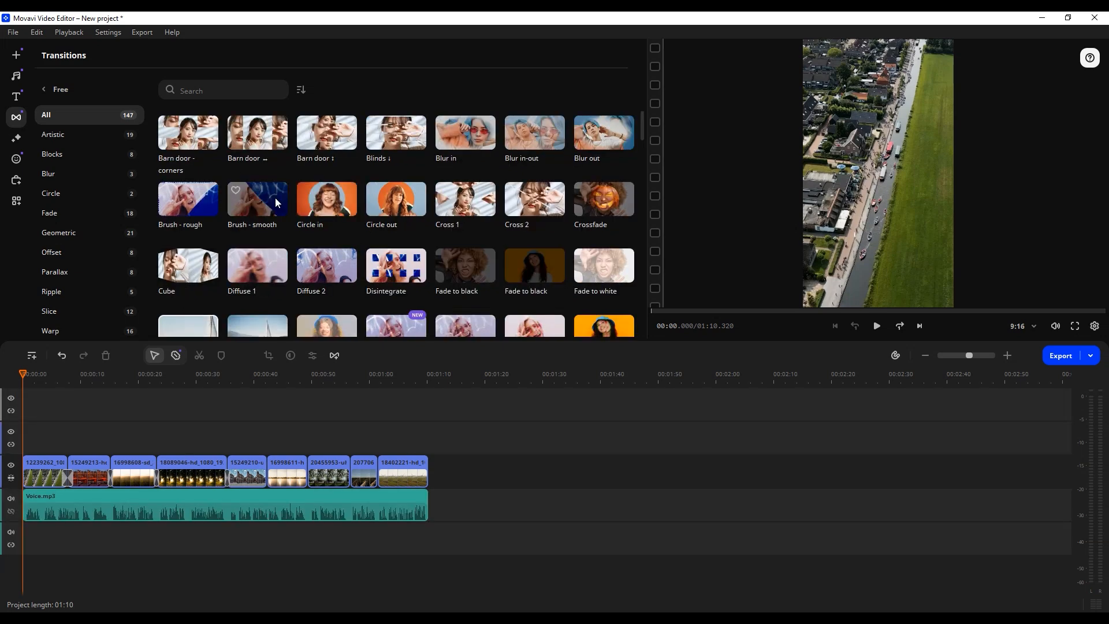
{"action": "scroll", "scroll_direction": "down", "scroll_amount": 3}
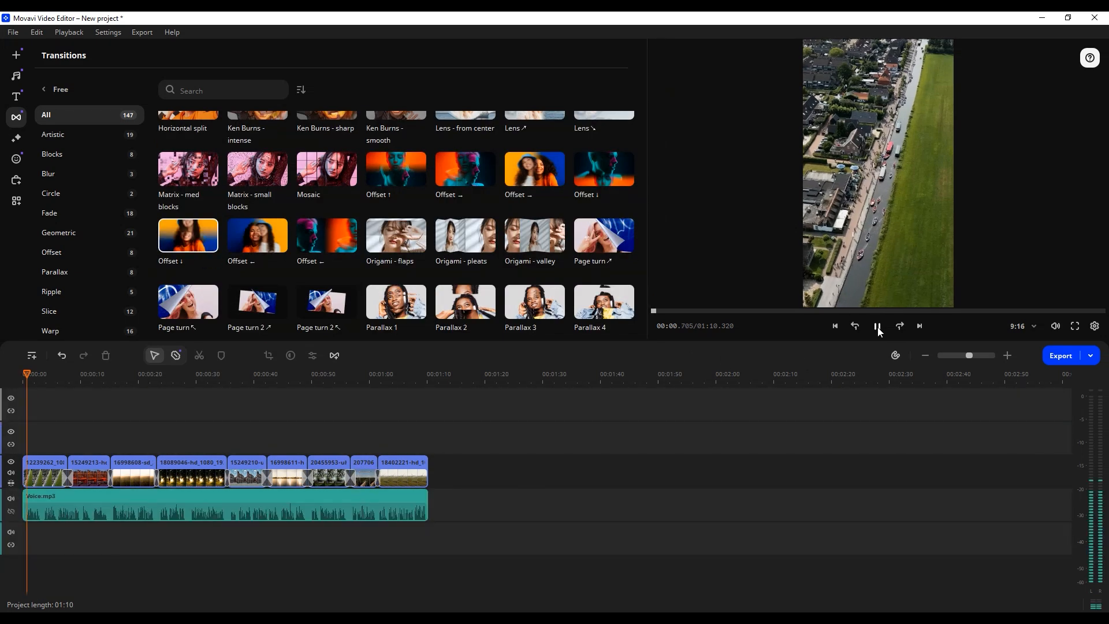
{"action": "left_click", "coordinate": [15, 97]}
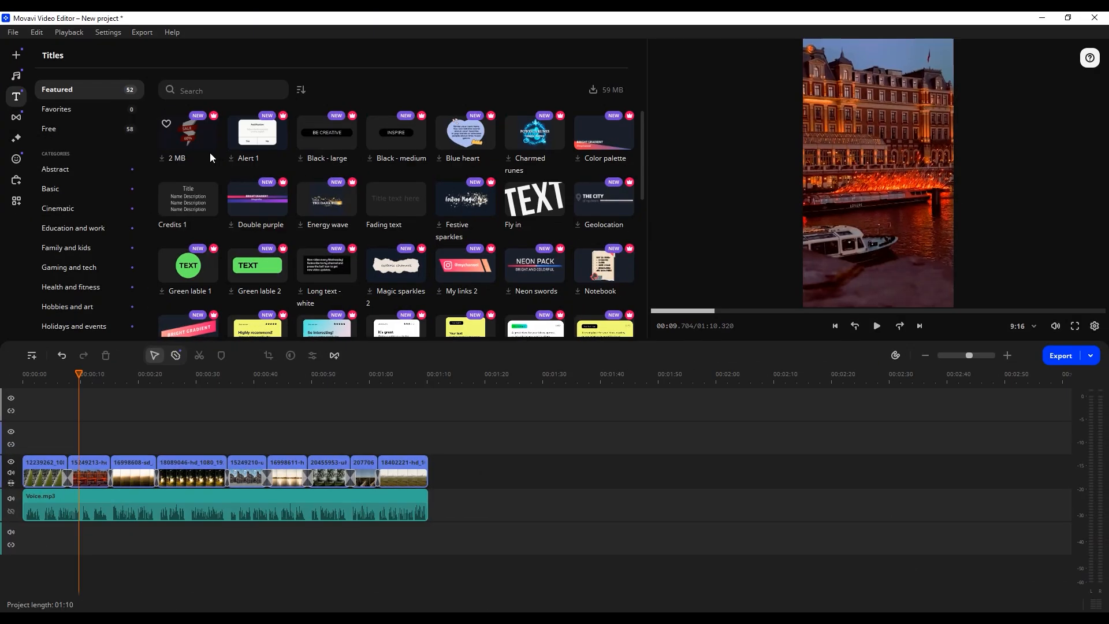
Step: Add titles near 40–50 s reading 'Share your opinion about the blog', then show the Stickers library
{"action": "scroll", "scroll_direction": "down", "scroll_amount": 3}
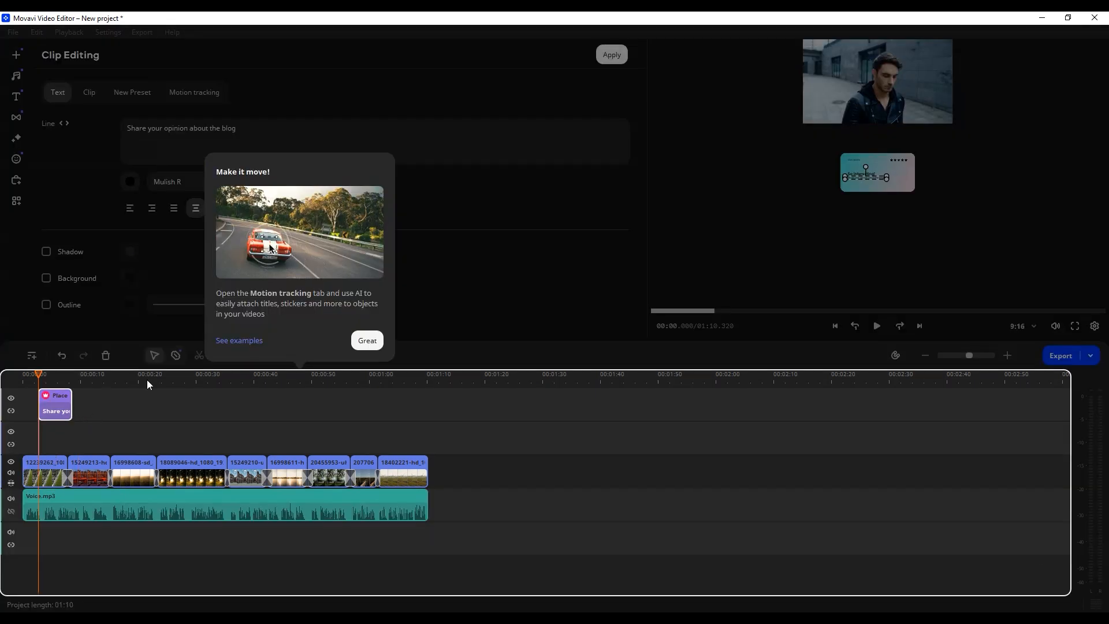
{"action": "left_click", "coordinate": [366, 339]}
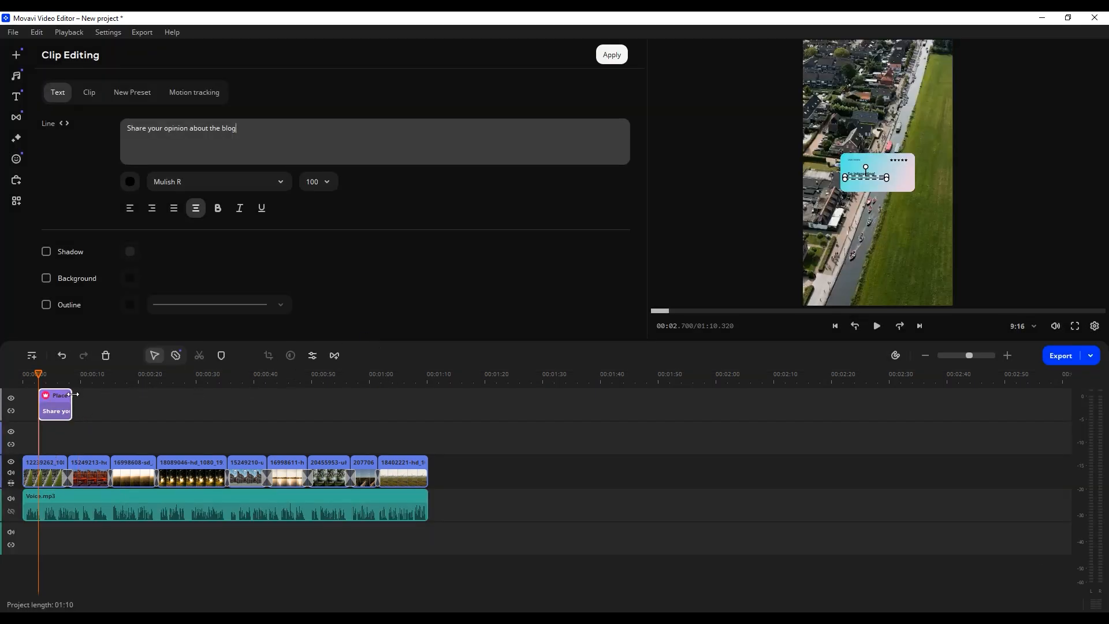
{"action": "left_click", "coordinate": [15, 97]}
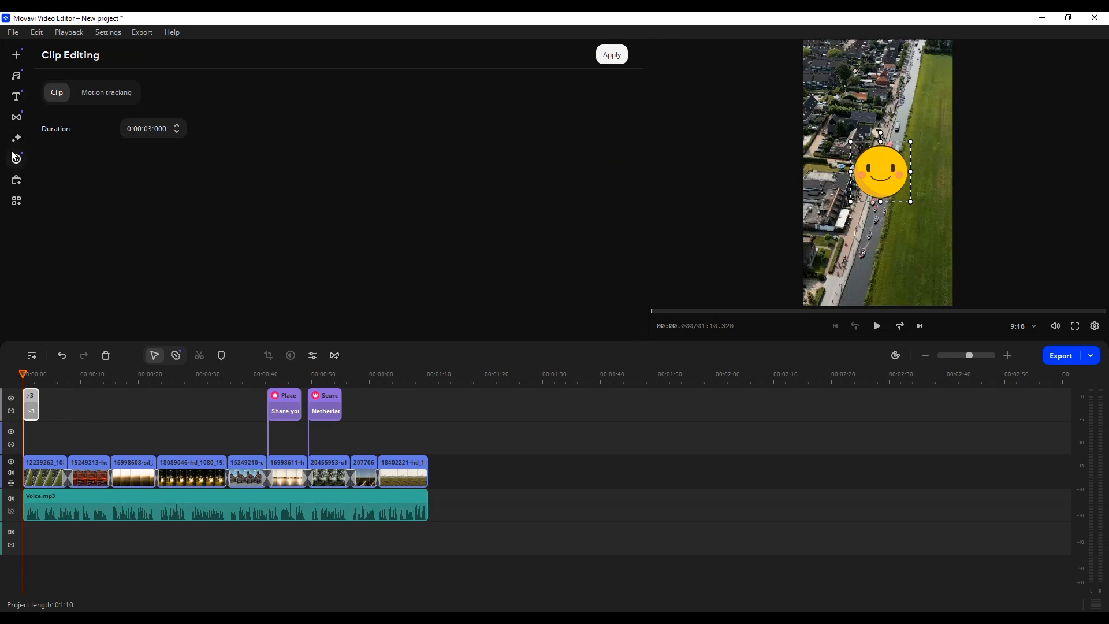
{"action": "left_click", "coordinate": [15, 160]}
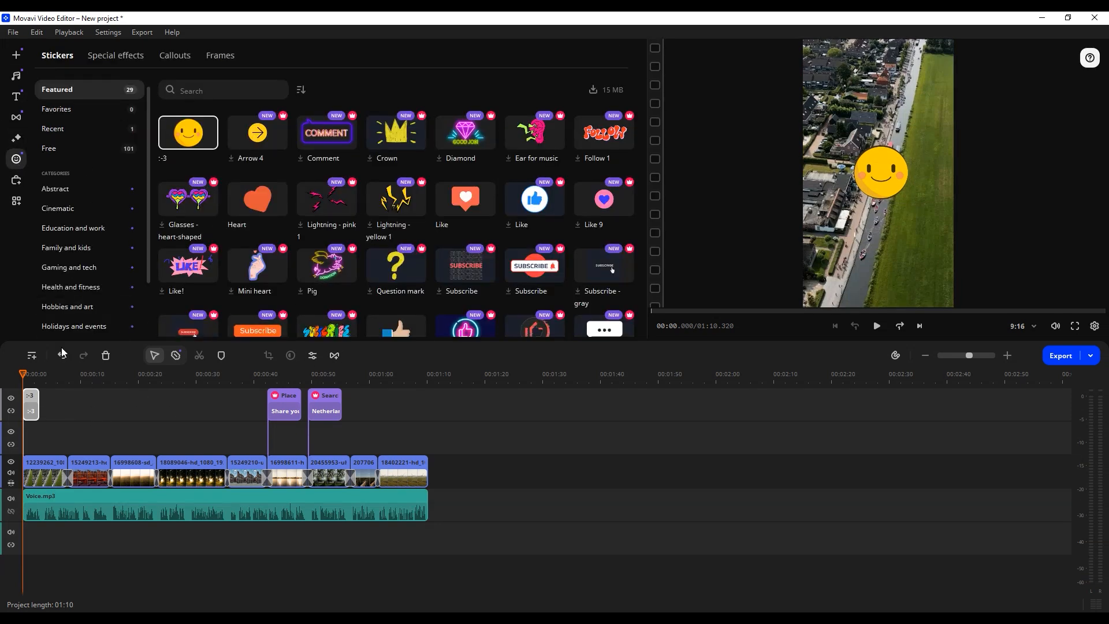
Step: Place a Subscribe sticker and others near the start, then apply a filter to each clip
{"action": "scroll", "scroll_direction": "down", "scroll_amount": 3}
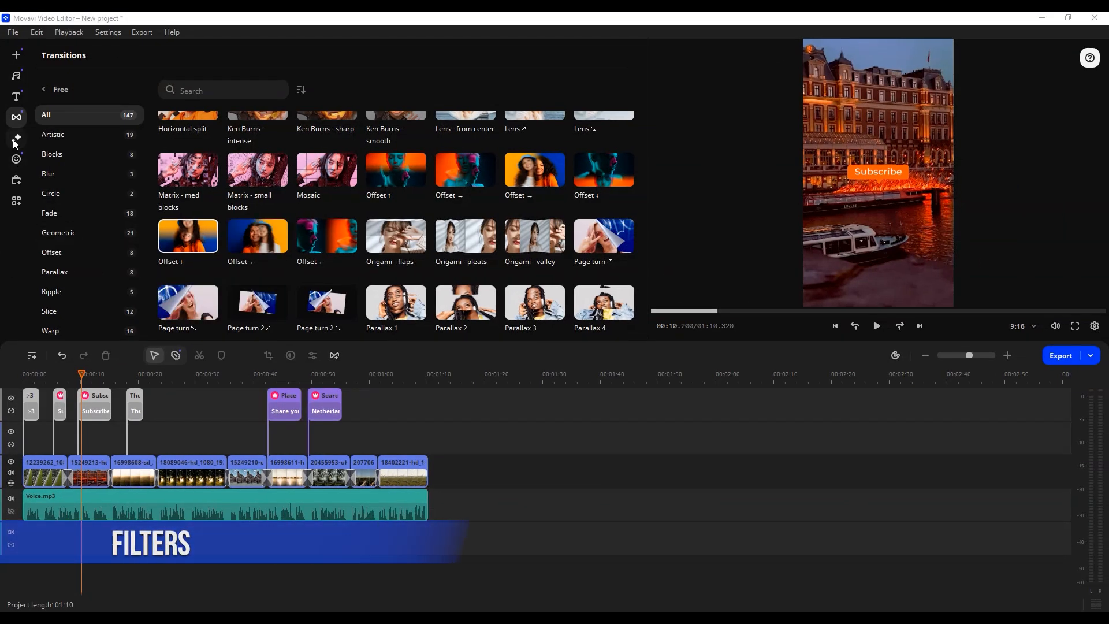
{"action": "left_click", "coordinate": [15, 138]}
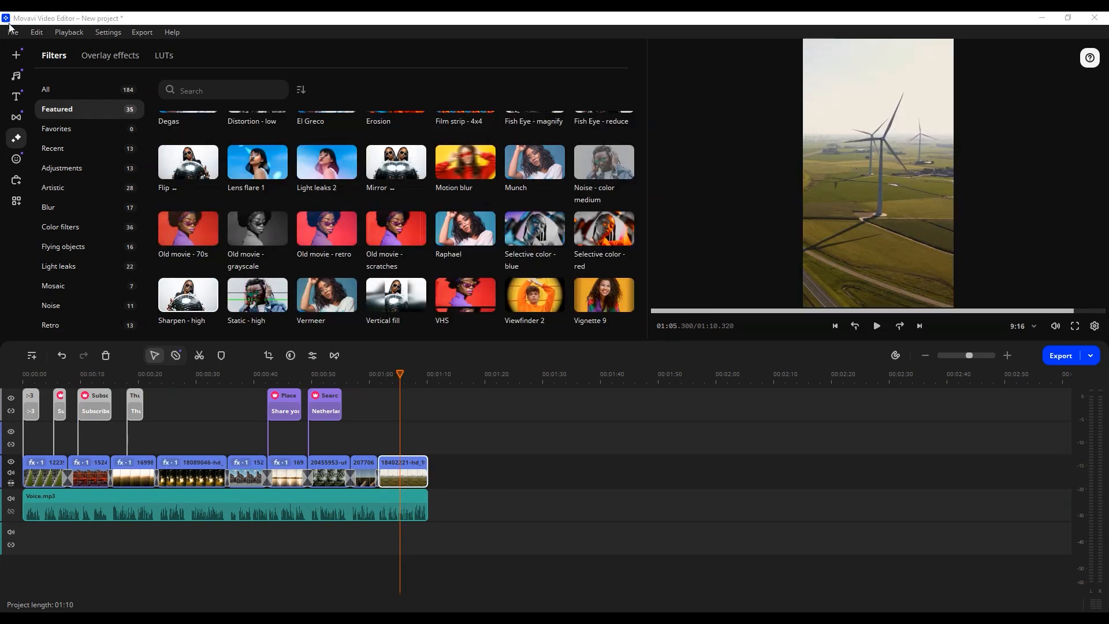
Step: Browse Overlay effects and LUTs, then show Color adjustment presets for a clip near 0:29
{"action": "left_click", "coordinate": [109, 56]}
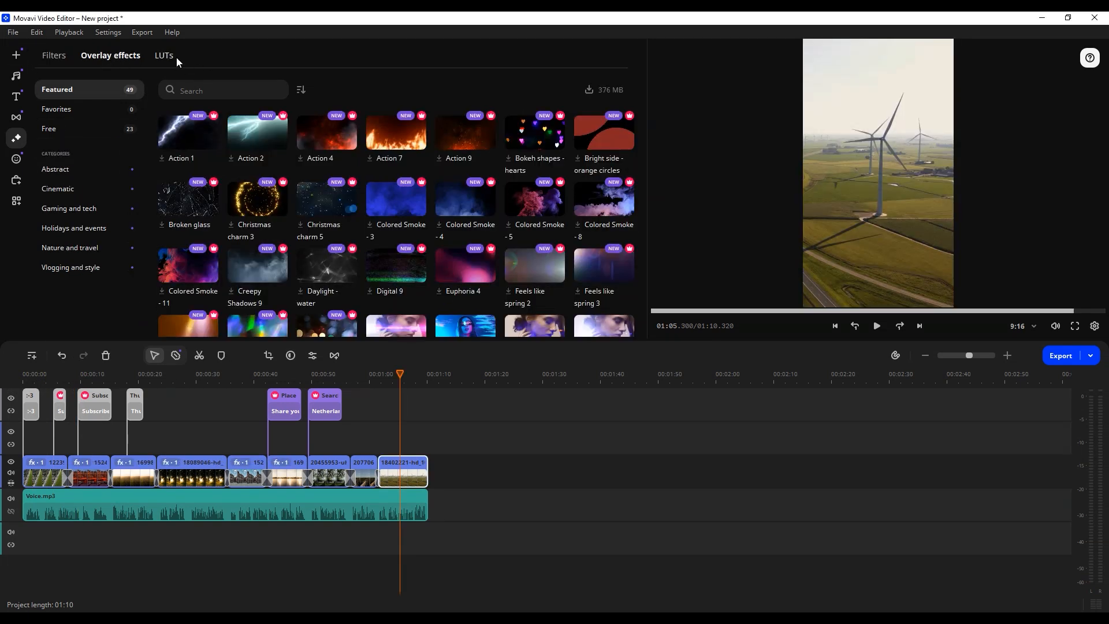
{"action": "left_click", "coordinate": [163, 55]}
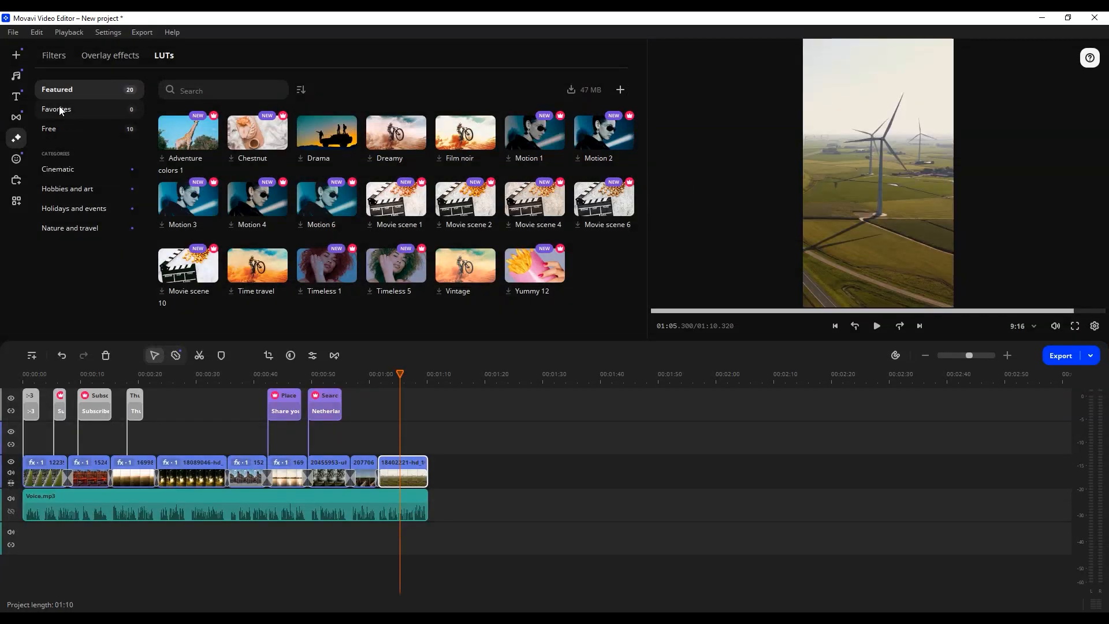
{"action": "mouse_move", "coordinate": [230, 138]}
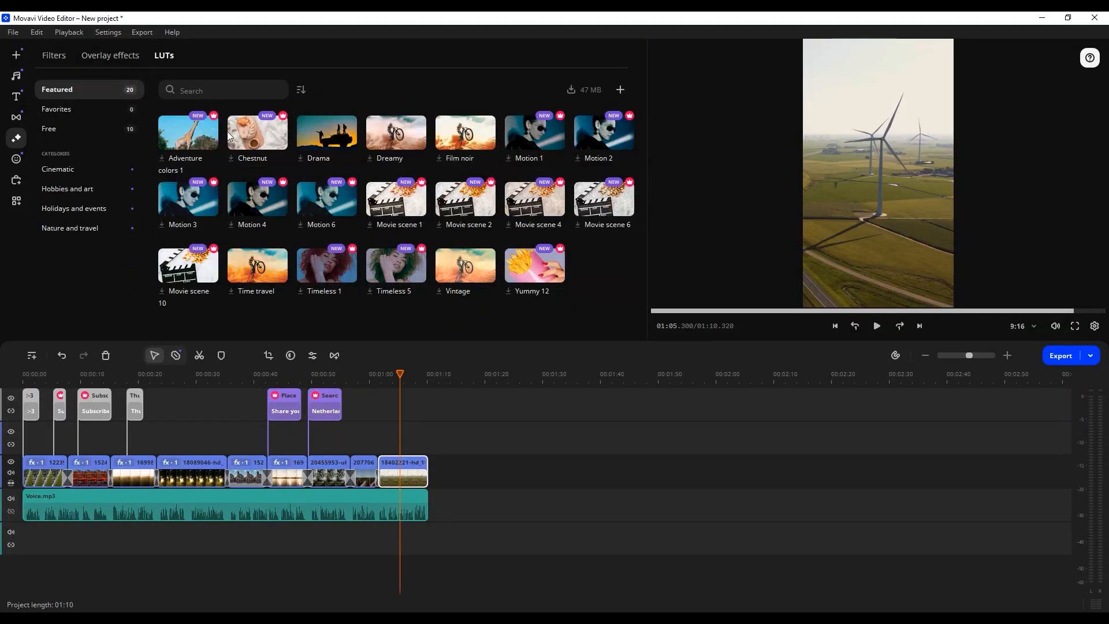
{"action": "left_click", "coordinate": [110, 56]}
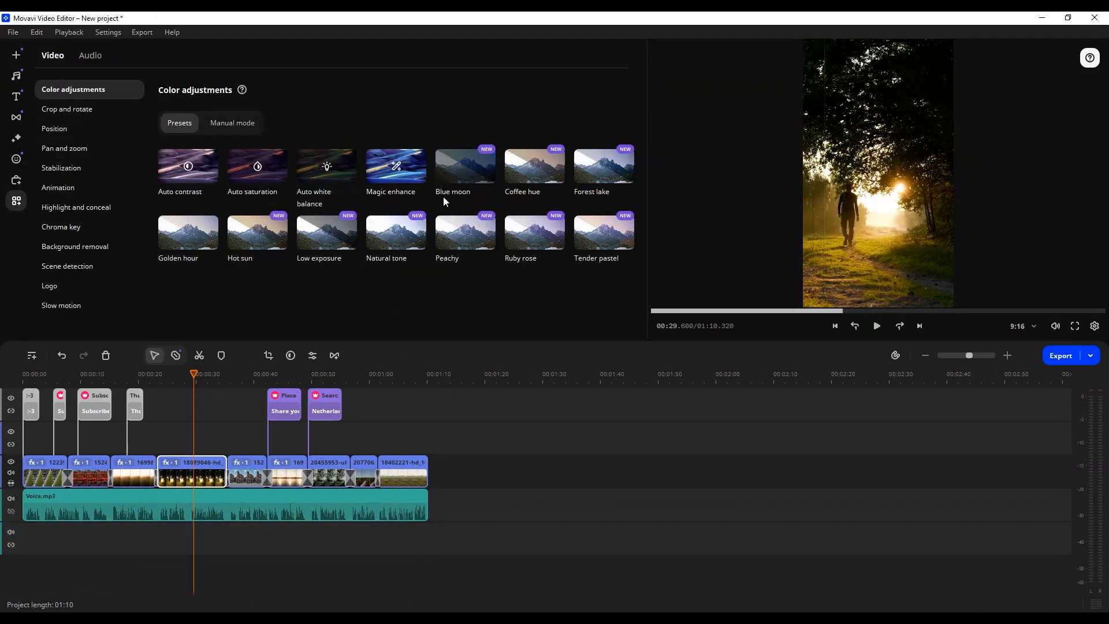
Step: Apply Magic enhance to the forest-walk clip and Golden hour to the sunset-over-water clip
{"action": "left_click", "coordinate": [395, 166]}
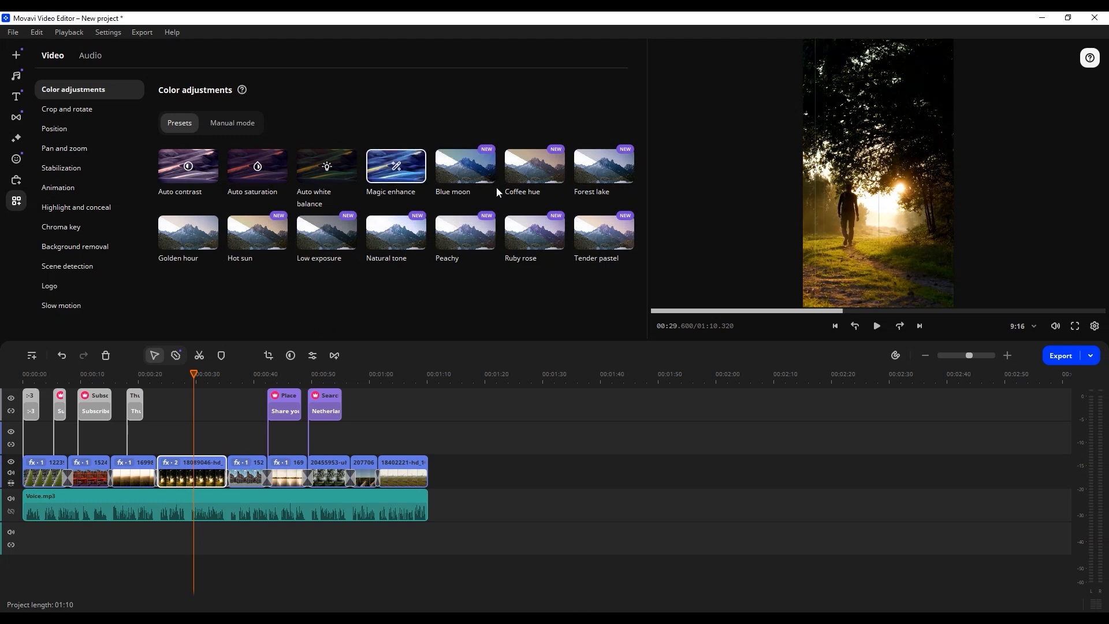
{"action": "left_click", "coordinate": [257, 165]}
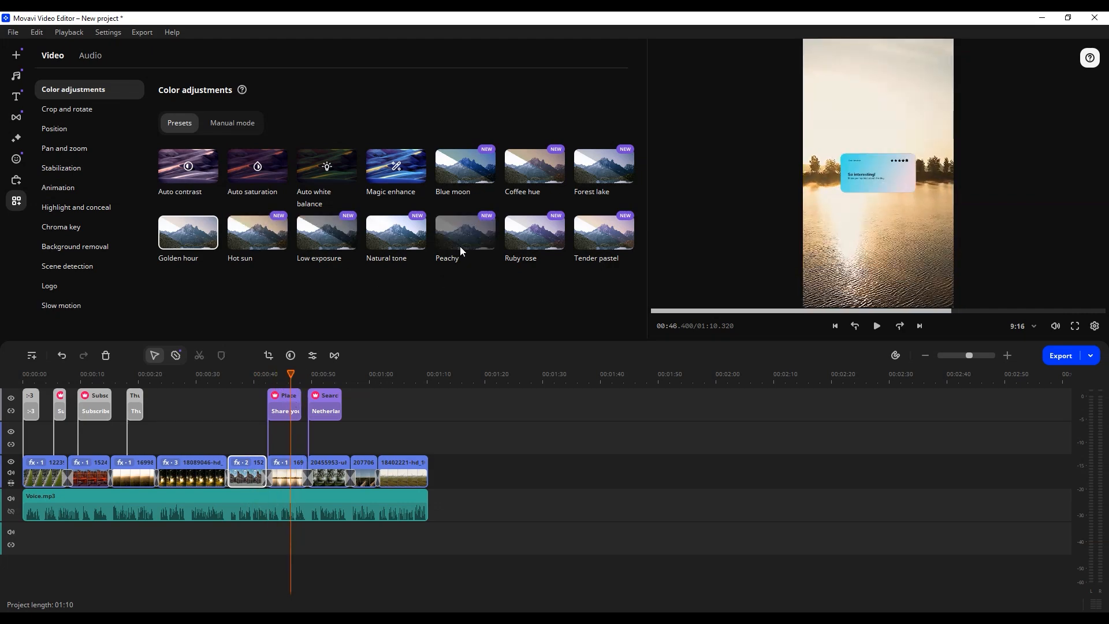
{"action": "left_click", "coordinate": [64, 149]}
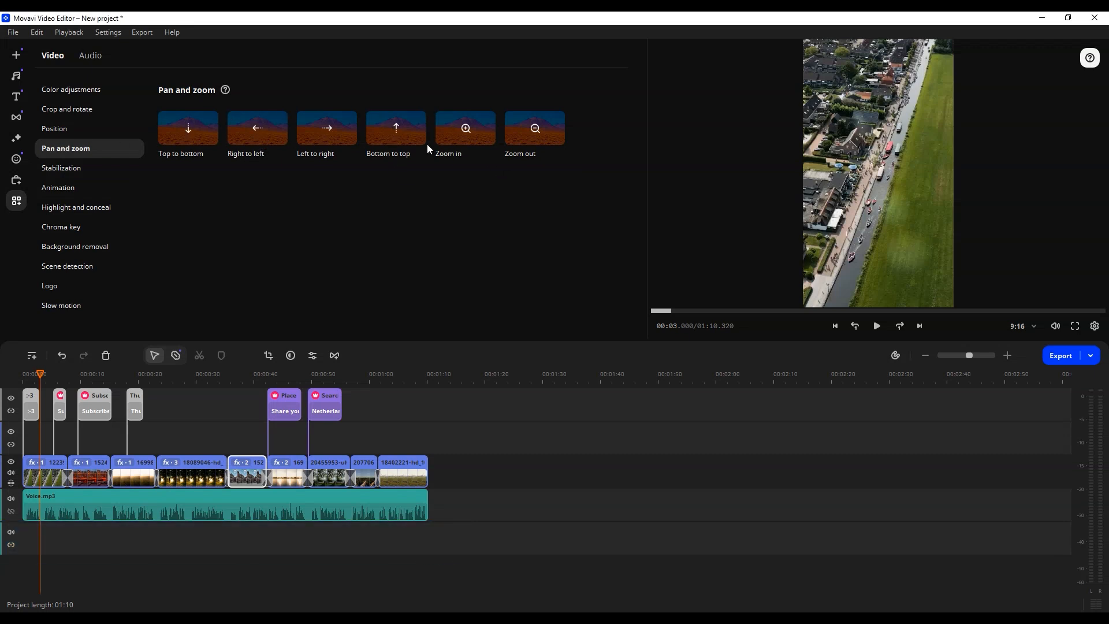
Step: Apply the Zoom in pan-and-zoom motion to several opening clips, then show Effects packs
{"action": "left_click", "coordinate": [465, 128]}
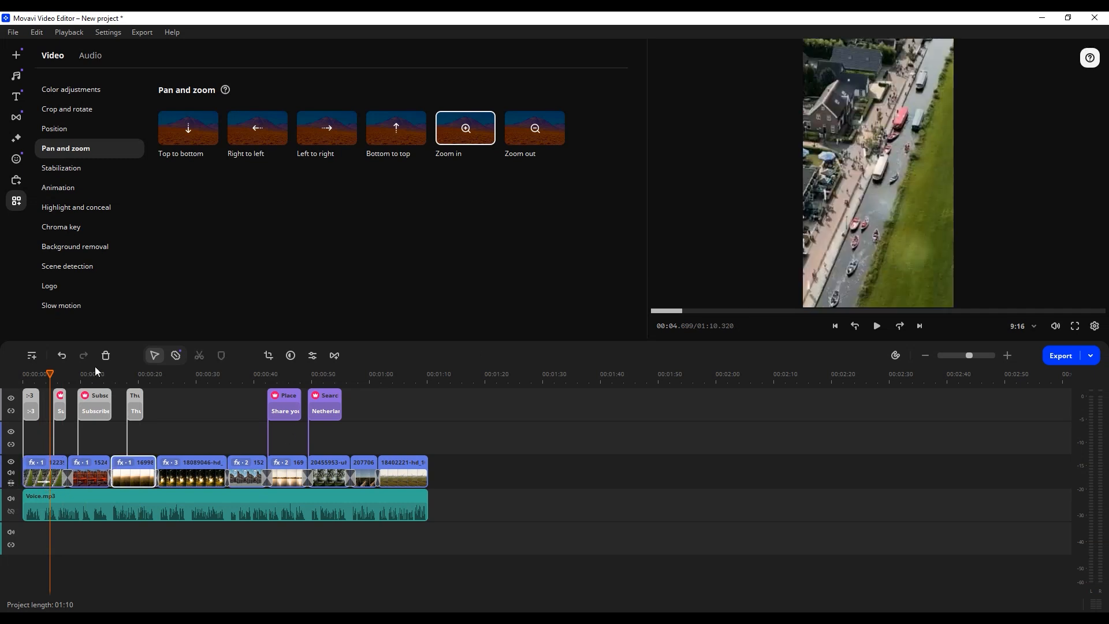
{"action": "left_click", "coordinate": [32, 374]}
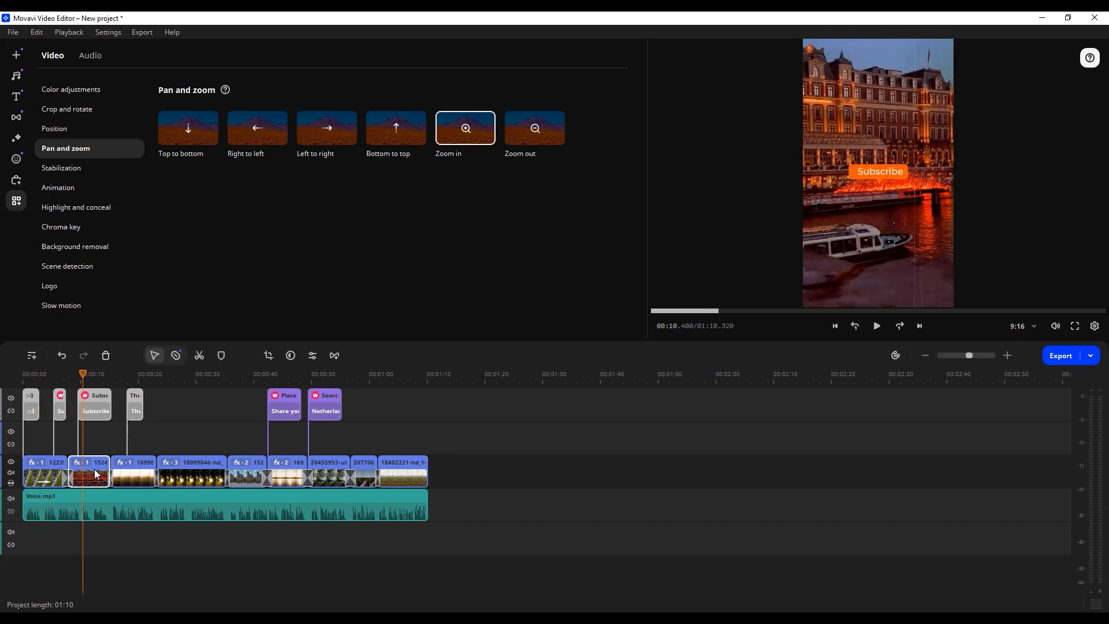
{"action": "left_click", "coordinate": [534, 128]}
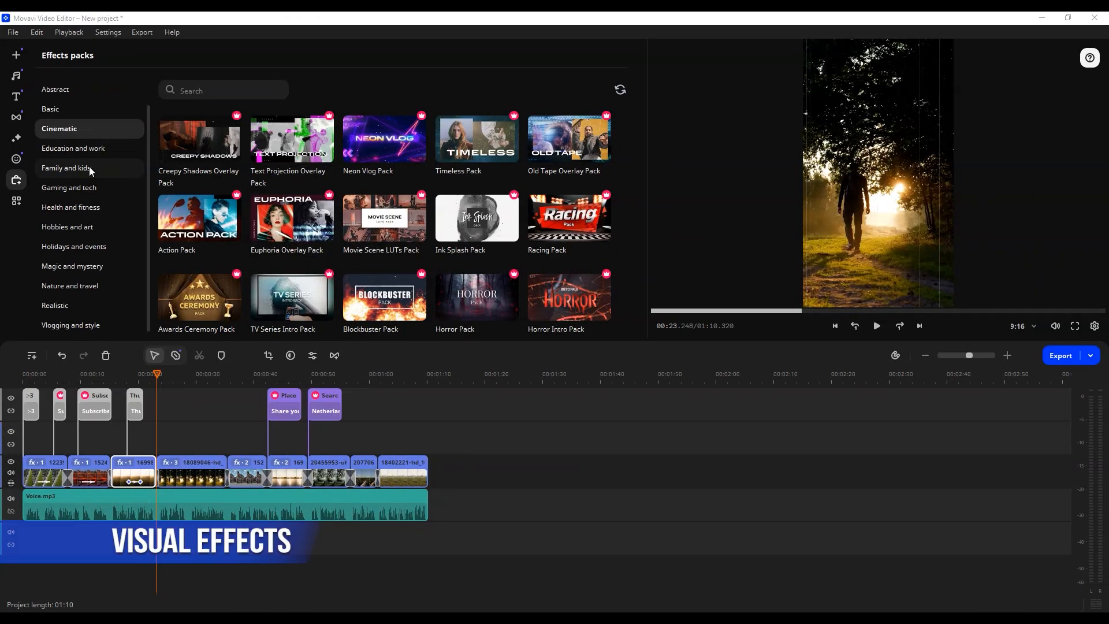
Step: Browse Education, Hobbies, Nature, Cinematic, Health and Holidays effects pack categories
{"action": "left_click", "coordinate": [75, 149]}
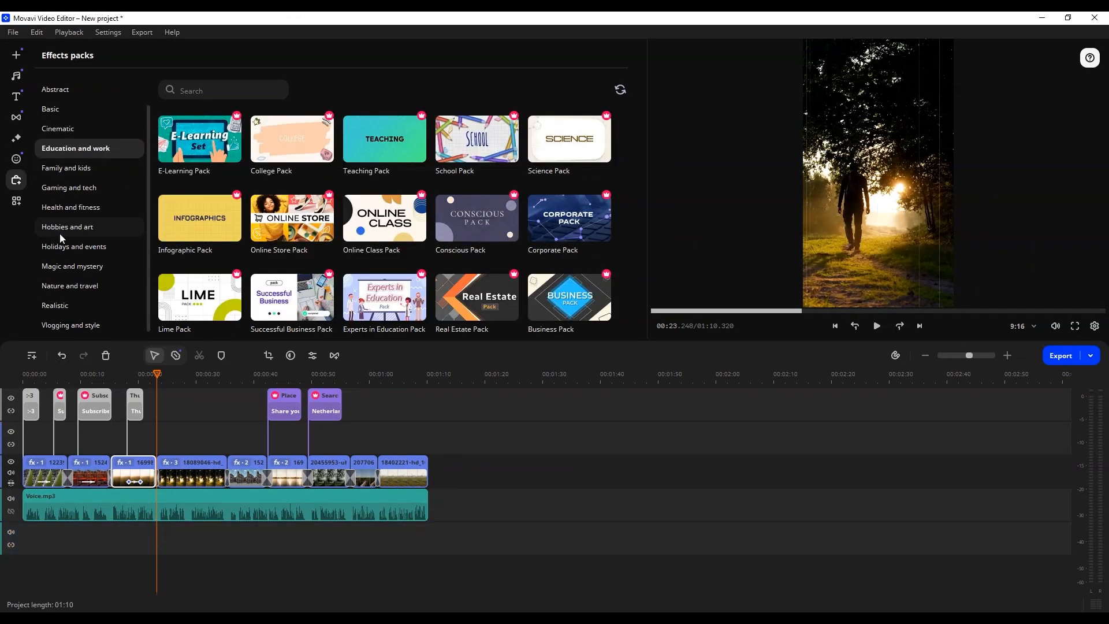
{"action": "left_click", "coordinate": [67, 226]}
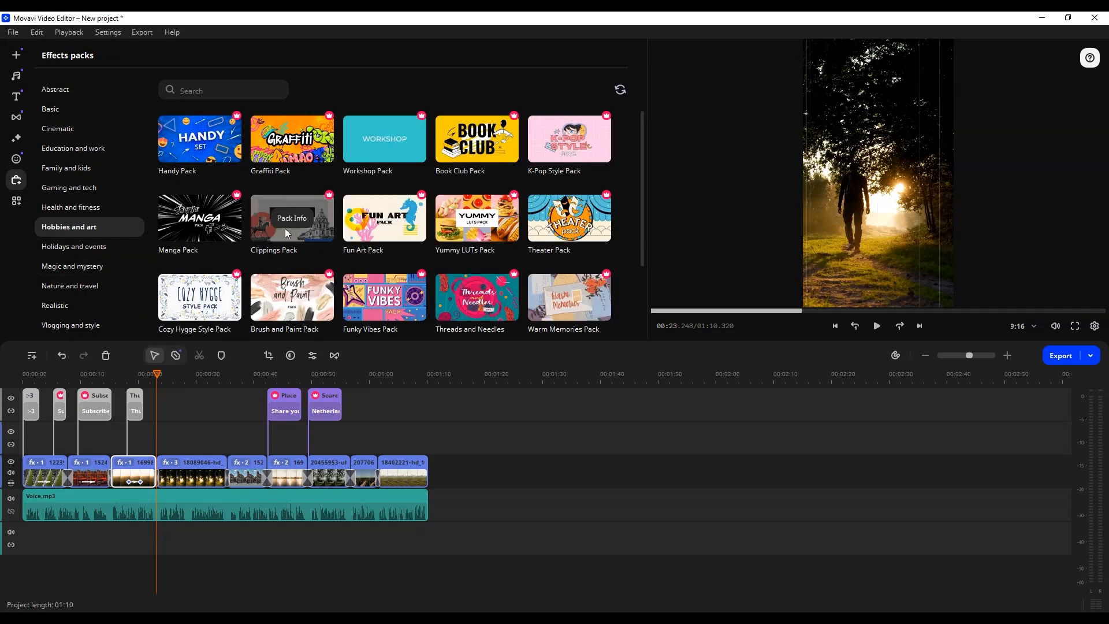
{"action": "left_click", "coordinate": [72, 285]}
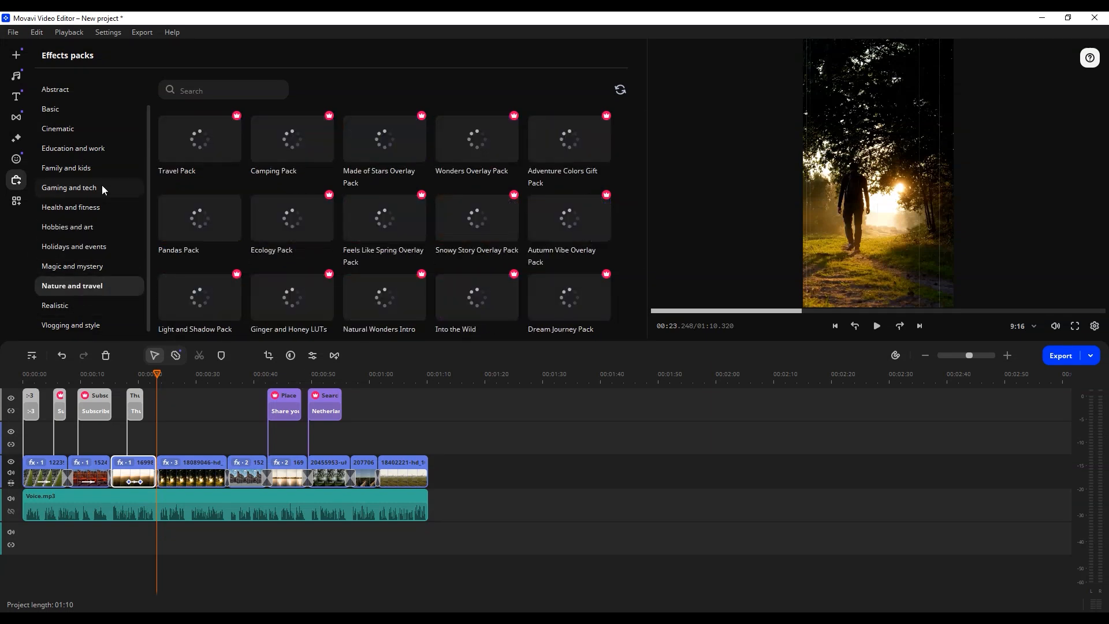
{"action": "left_click", "coordinate": [58, 128]}
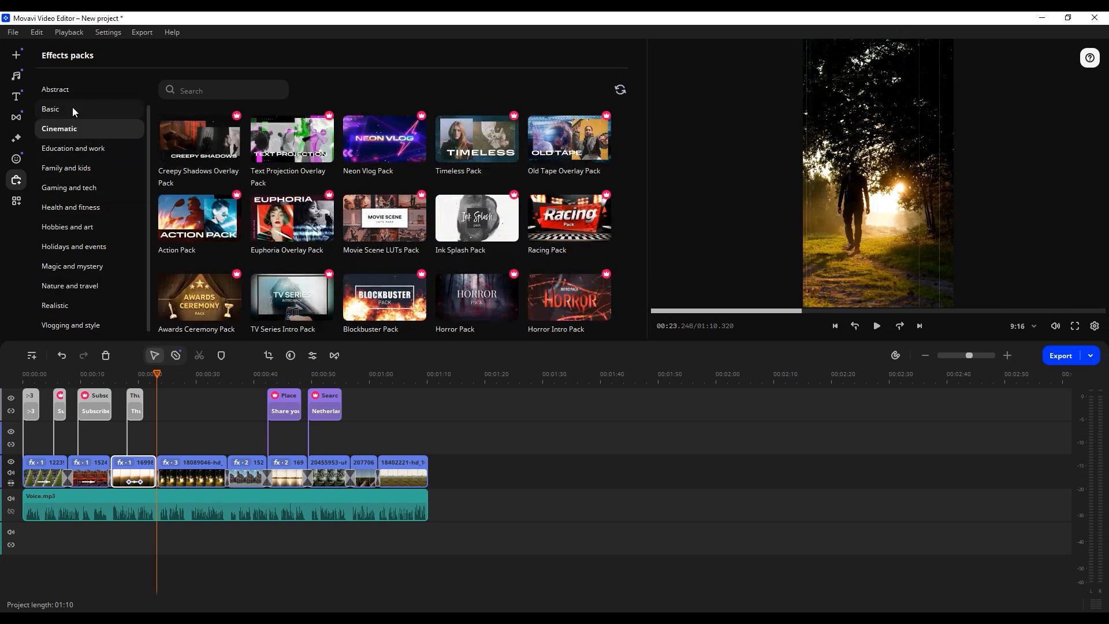
{"action": "left_click", "coordinate": [73, 207]}
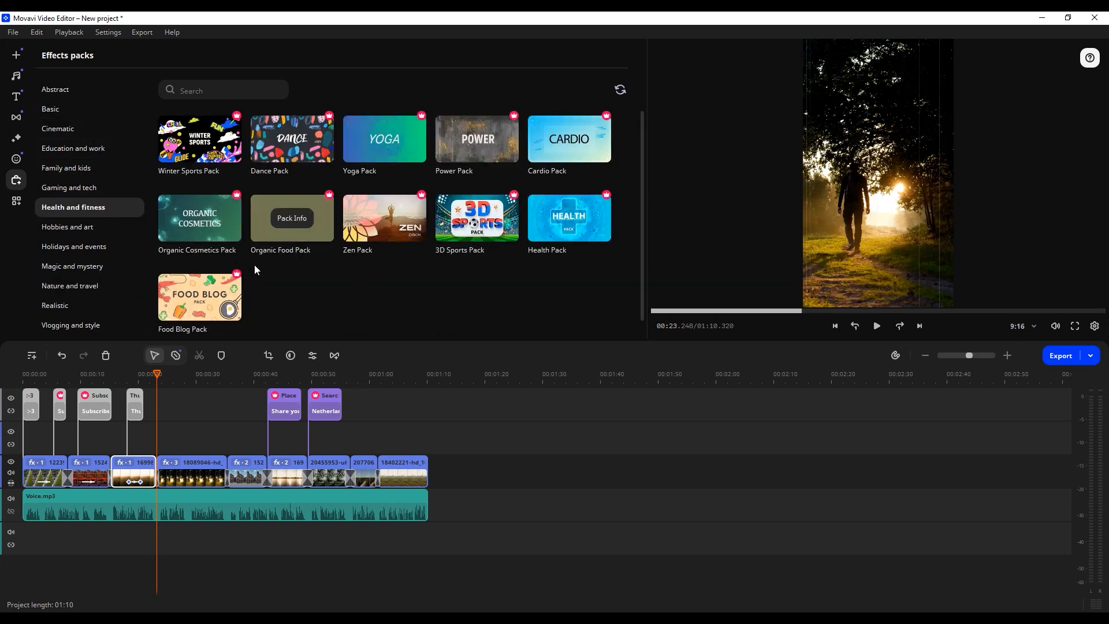
{"action": "mouse_move", "coordinate": [476, 217]}
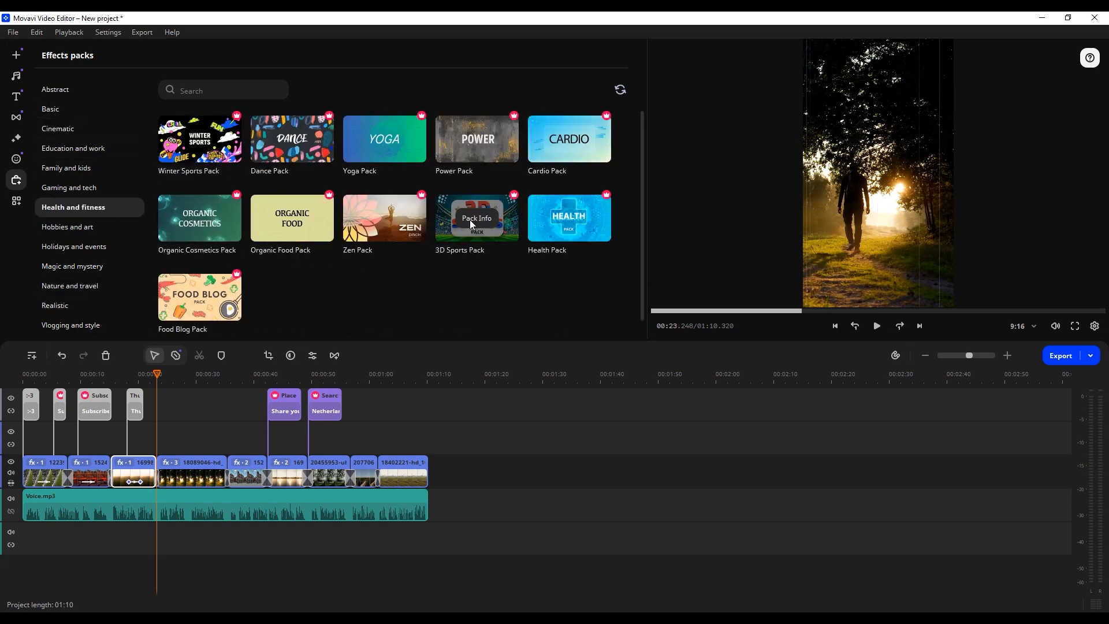
{"action": "mouse_move", "coordinate": [139, 271]}
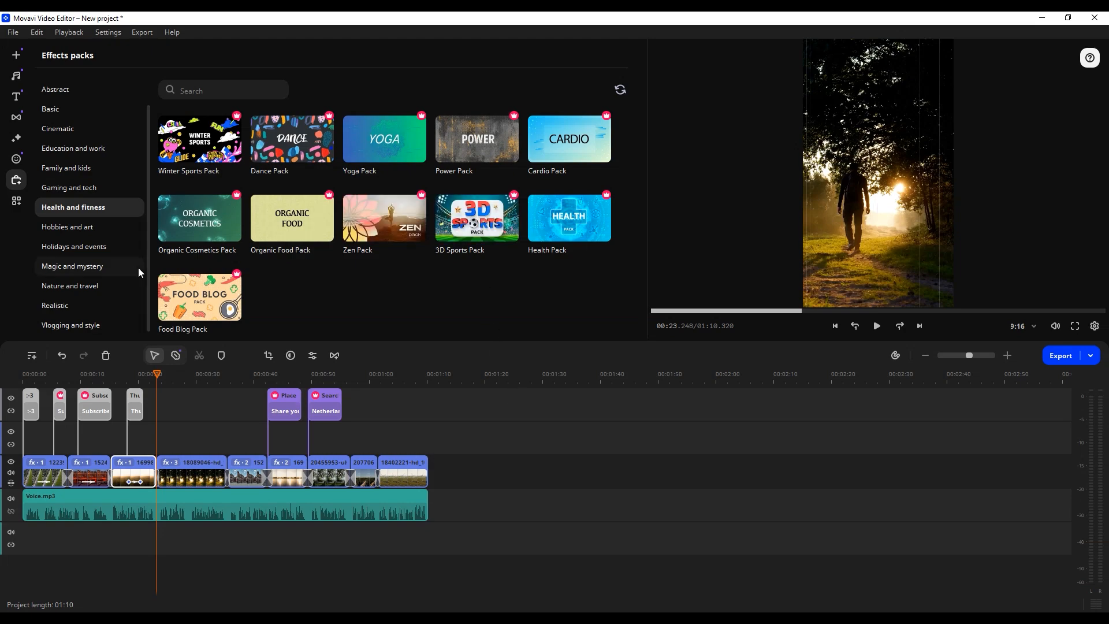
{"action": "left_click", "coordinate": [74, 246]}
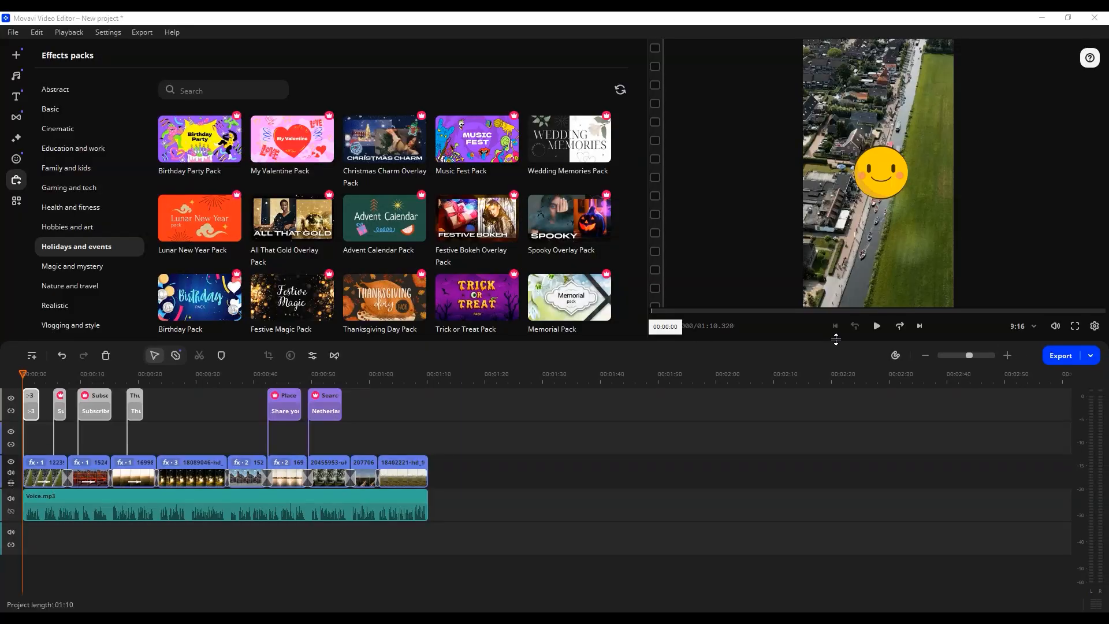
Step: Preview the project and review export settings for a 1080x1920 High-quality video
{"action": "left_click", "coordinate": [876, 326]}
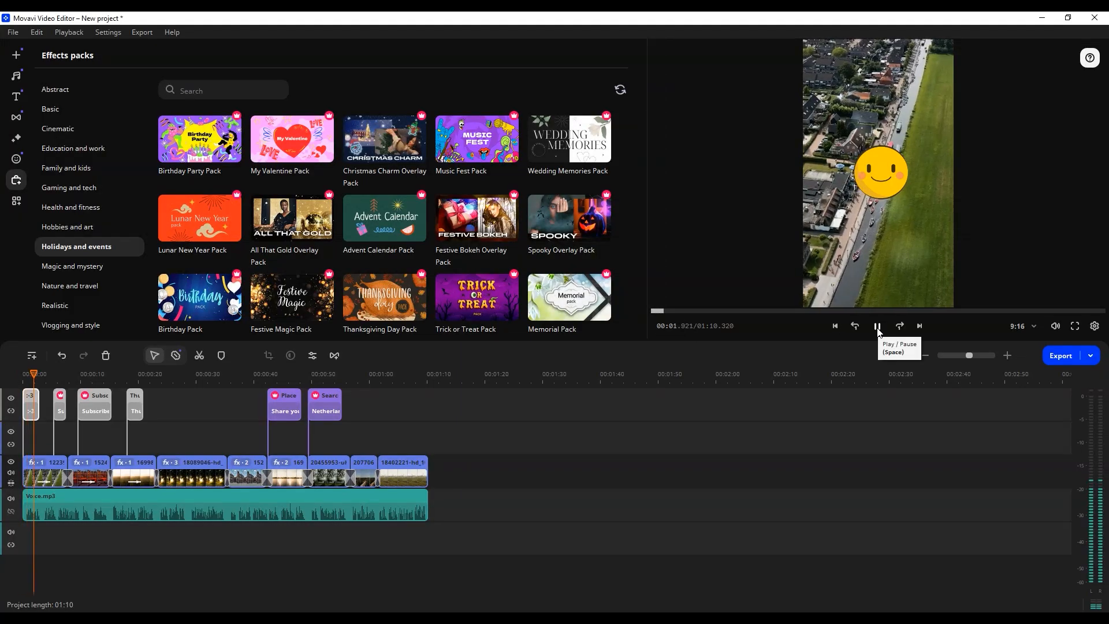
{"action": "left_click", "coordinate": [1061, 355]}
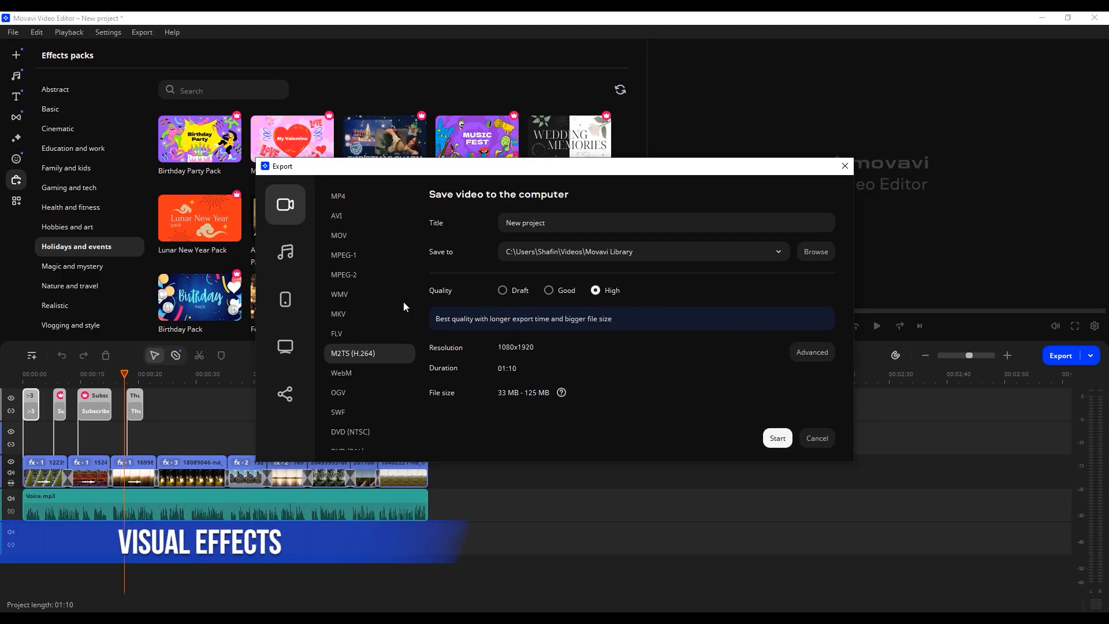
{"action": "left_click", "coordinate": [777, 438]}
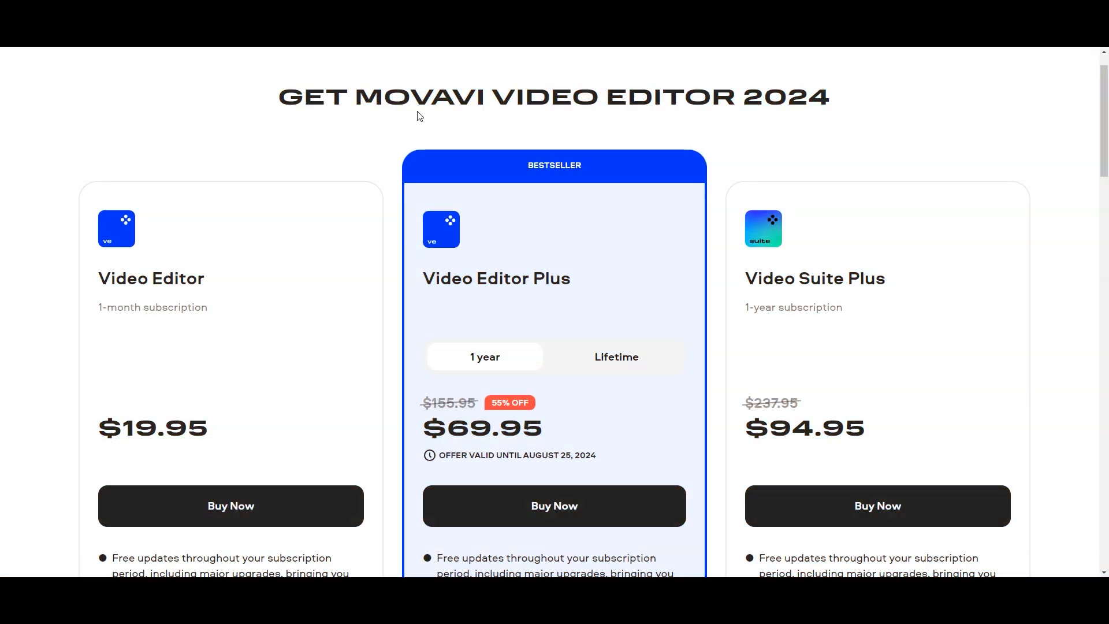
Step: Scroll the Movavi Video Editor 2024 pricing page to compare subscription plans
{"action": "scroll", "scroll_direction": "down", "scroll_amount": 3}
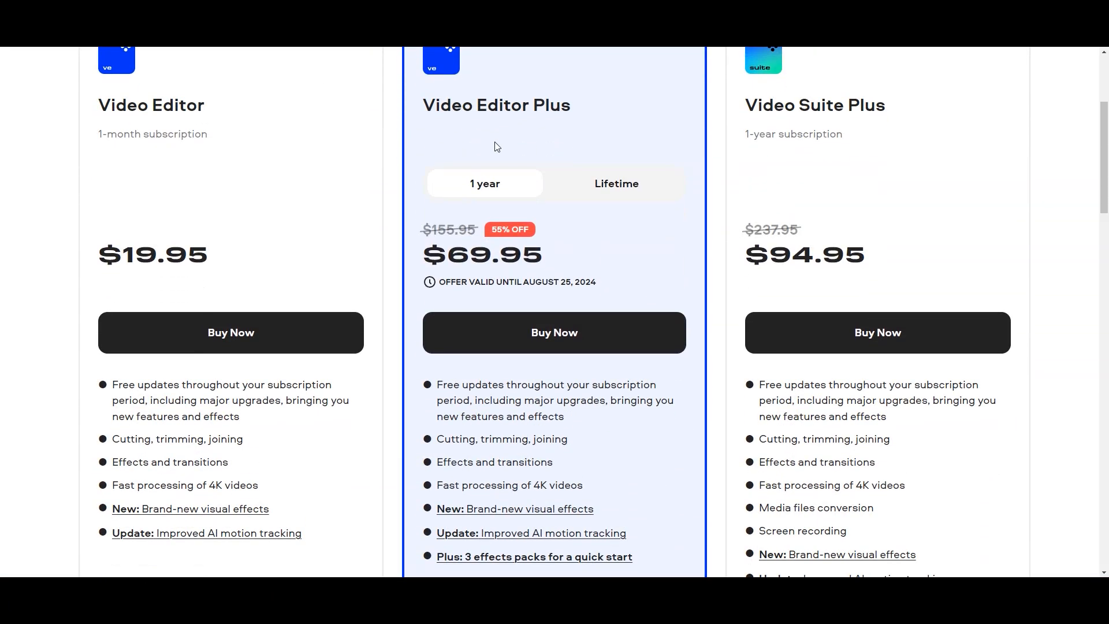
{"action": "scroll", "scroll_direction": "down", "scroll_amount": 3}
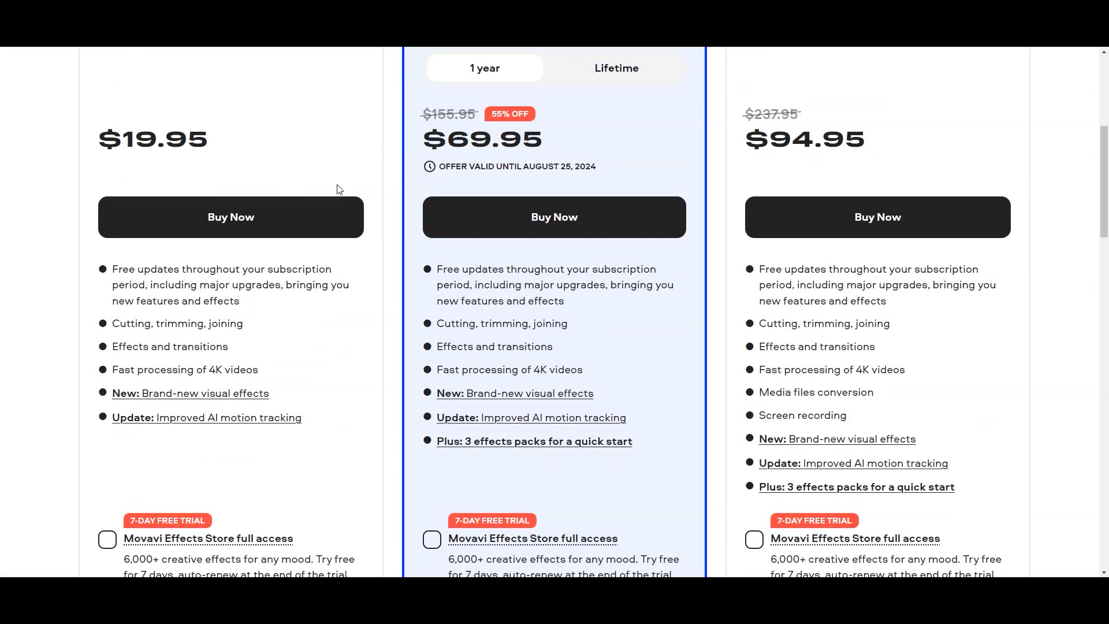
{"action": "scroll", "scroll_direction": "down", "scroll_amount": 3}
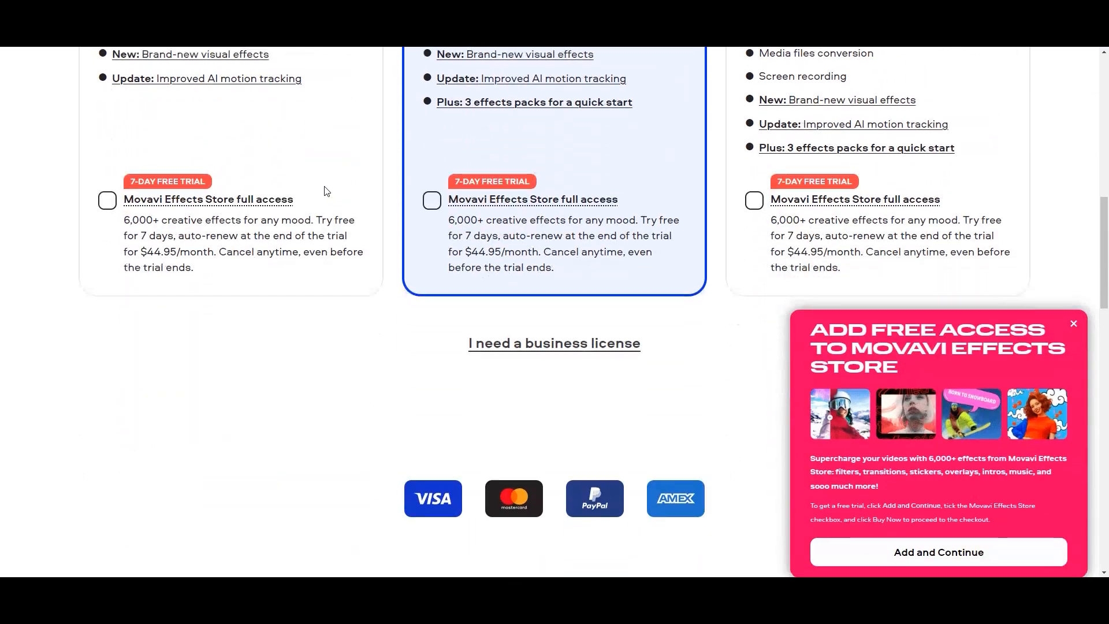
{"action": "scroll", "scroll_direction": "down", "scroll_amount": 3}
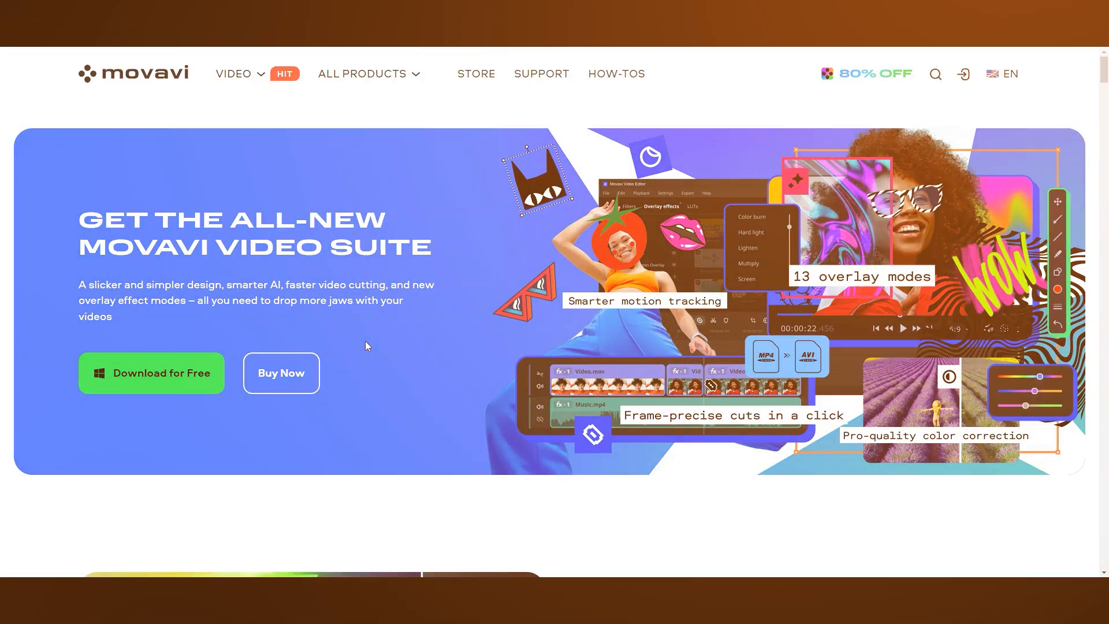
{"action": "mouse_move", "coordinate": [281, 373]}
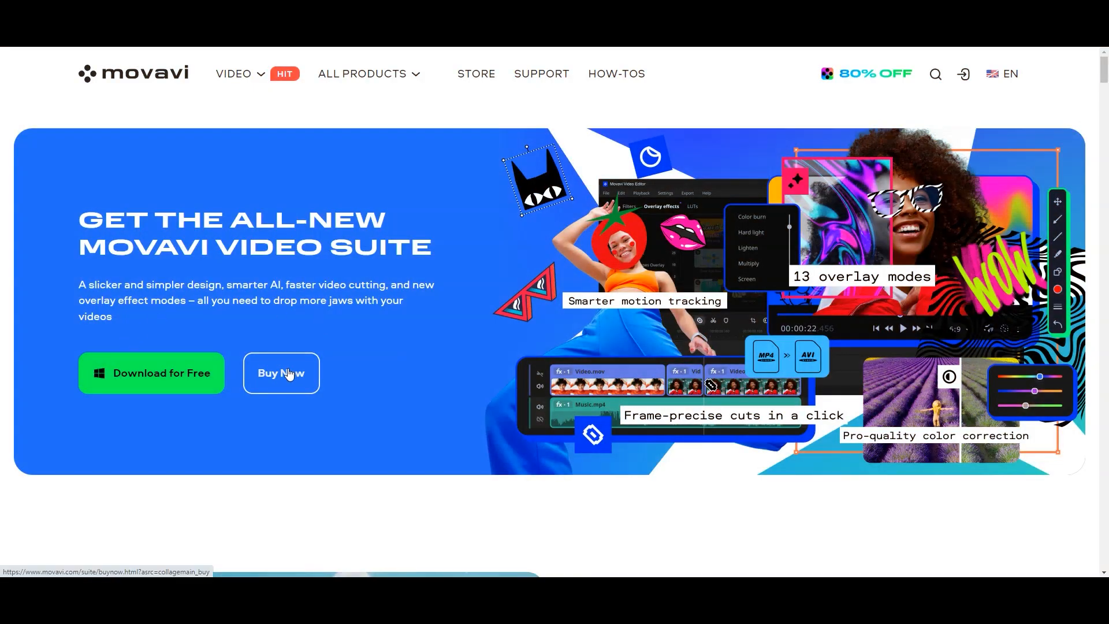
{"action": "mouse_move", "coordinate": [208, 380]}
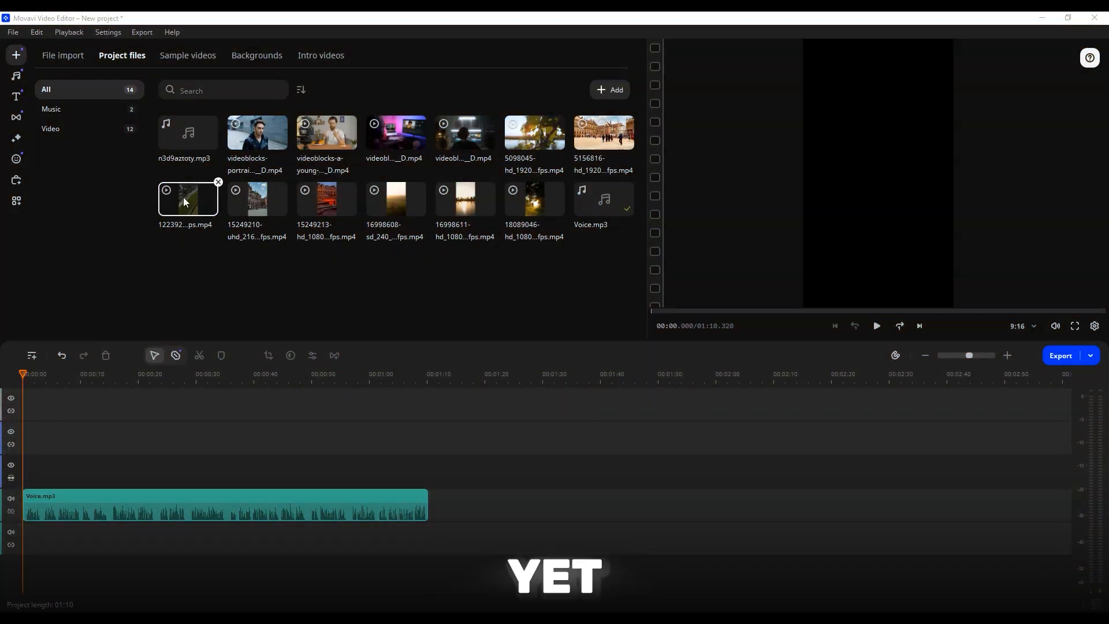
Step: Show the free transitions library above the clip-and-voice project timeline
{"action": "left_click", "coordinate": [15, 116]}
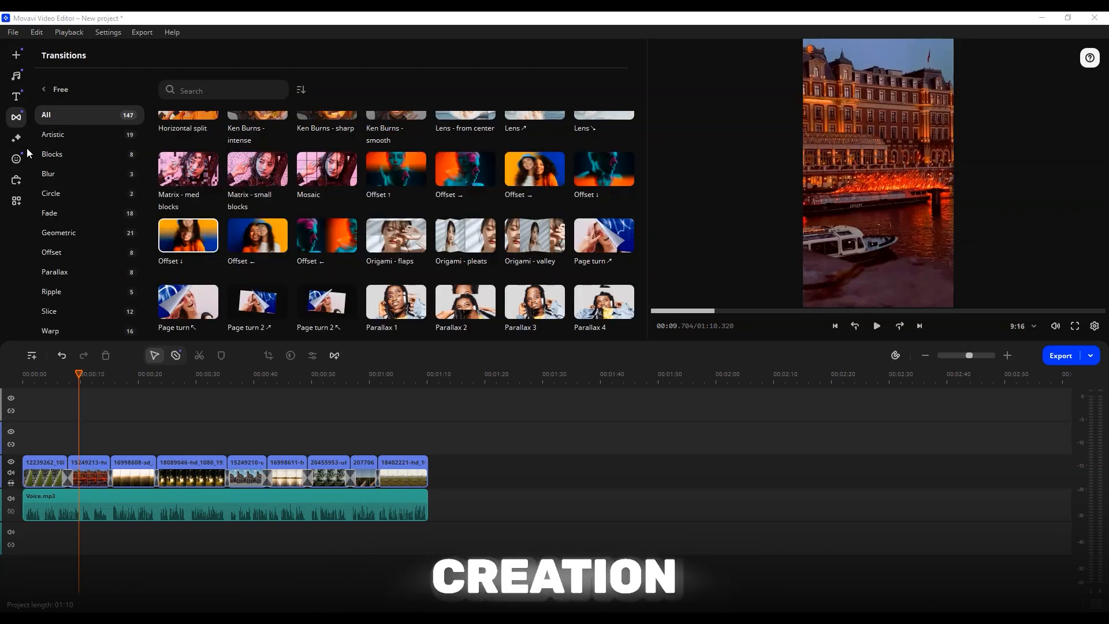